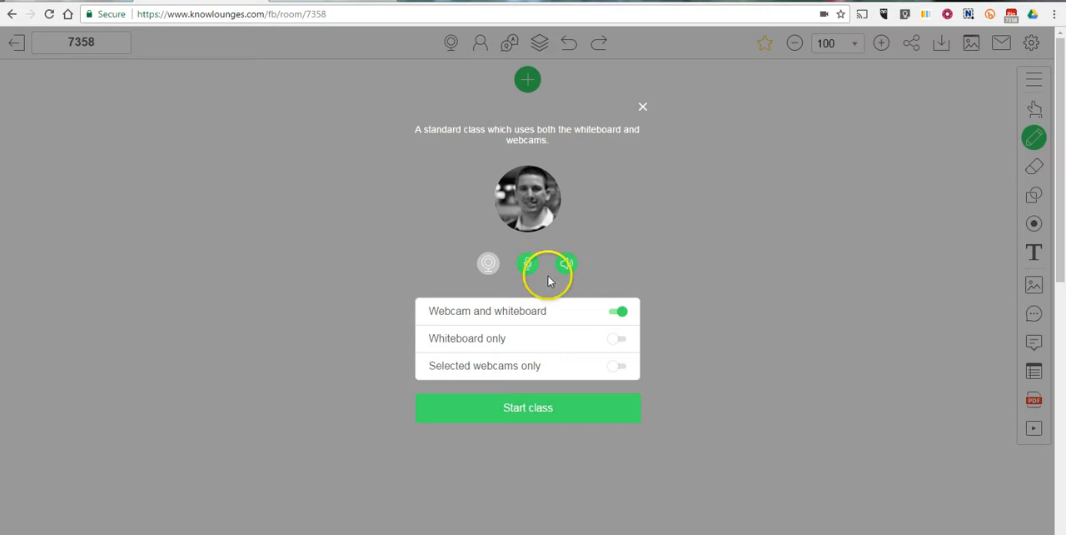
Step: Start the class with 'Webcam and whiteboard' left toggled on
{"action": "left_click", "coordinate": [527, 407]}
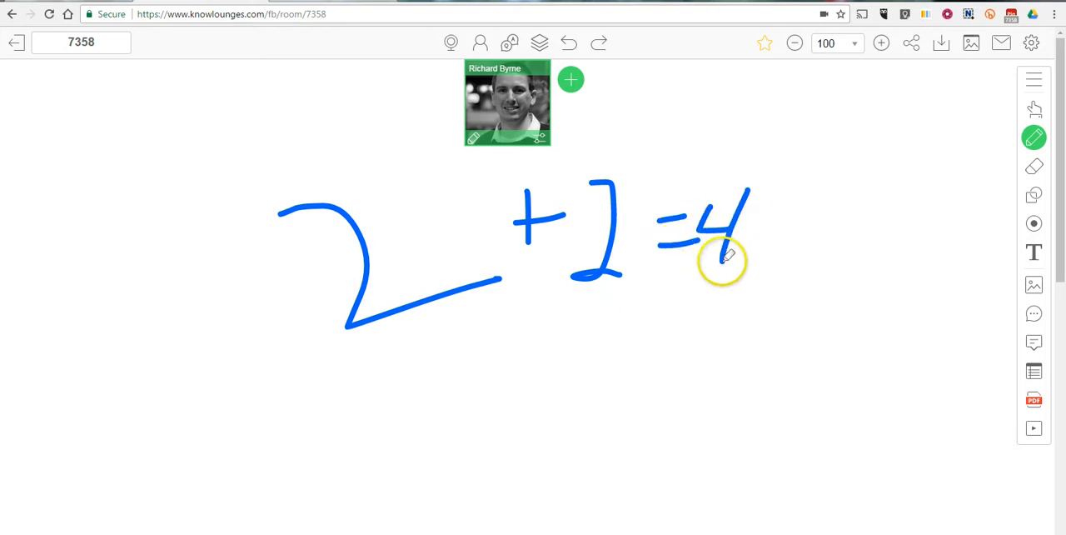